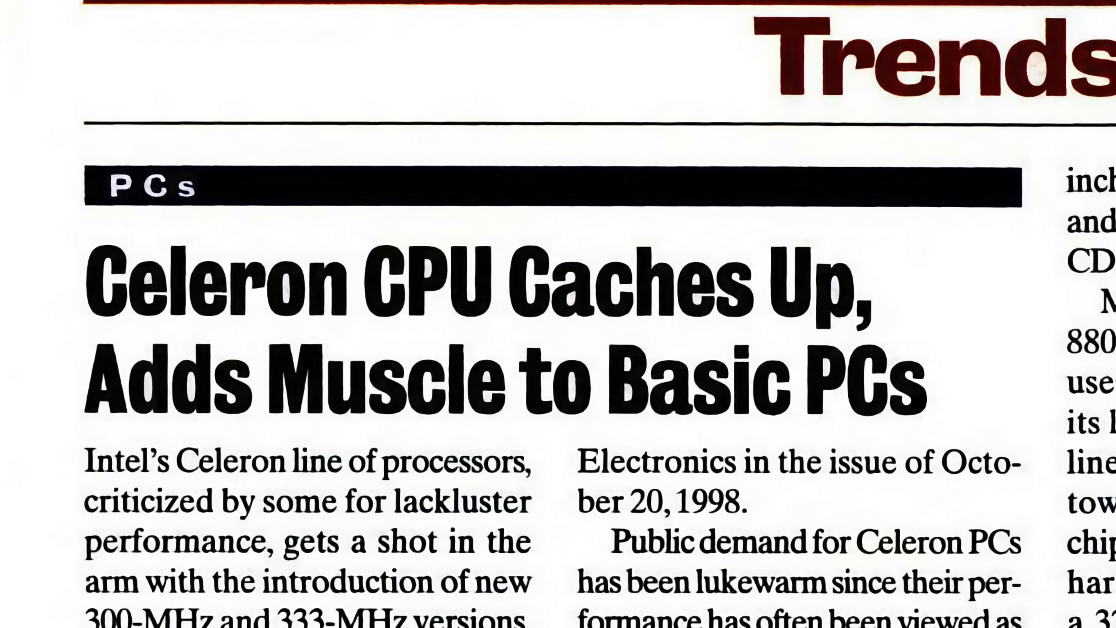
scroll("down", 3)
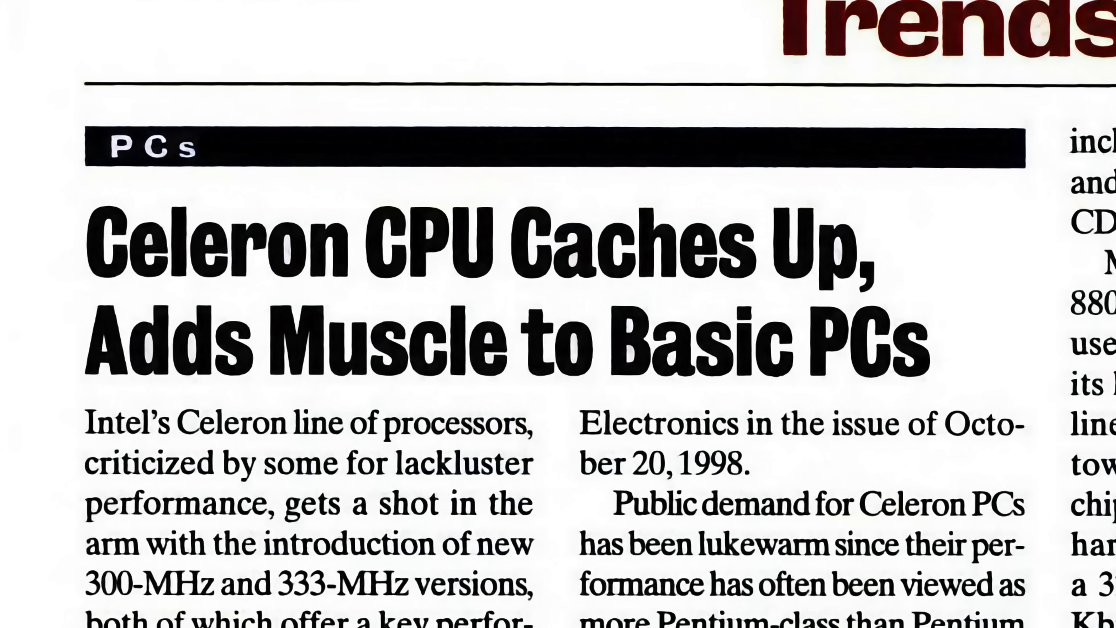
scroll("down", 3)
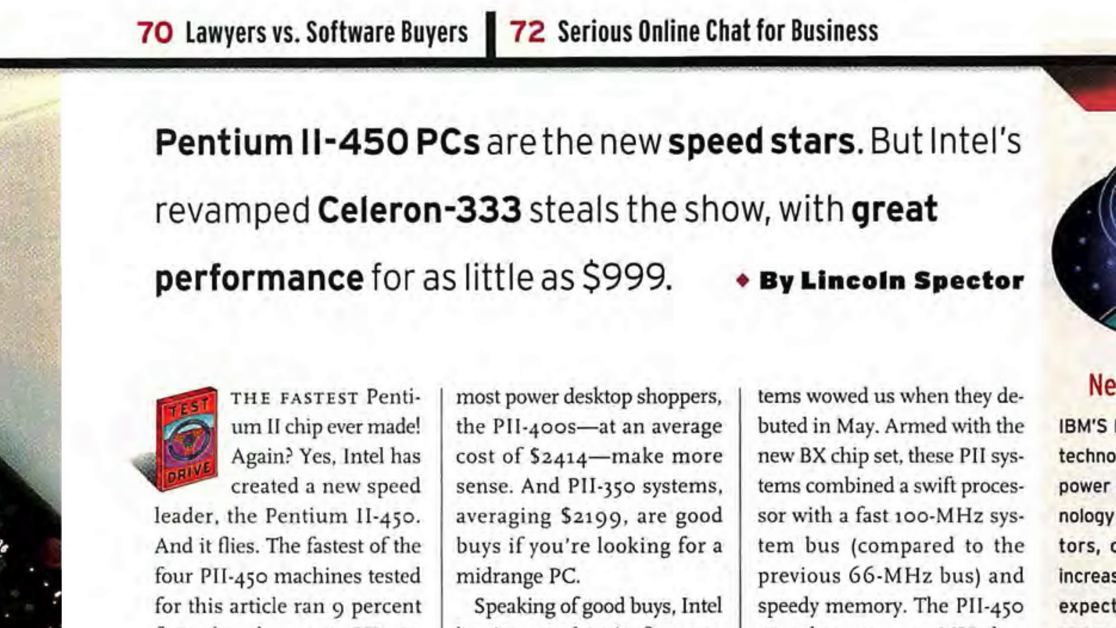
scroll("down", 3)
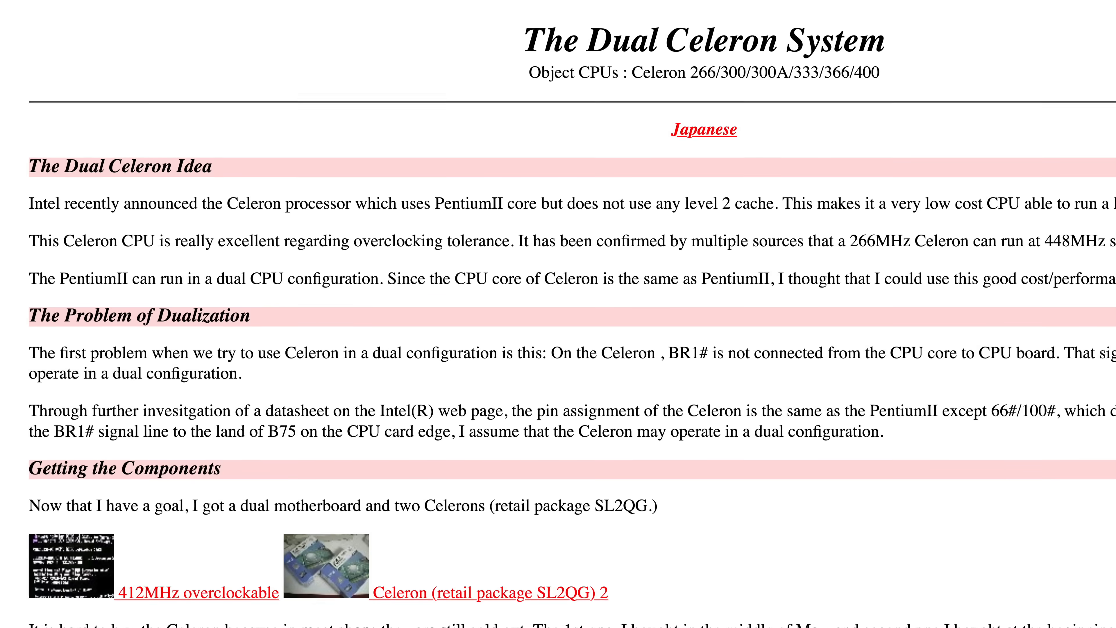
scroll("down", 3)
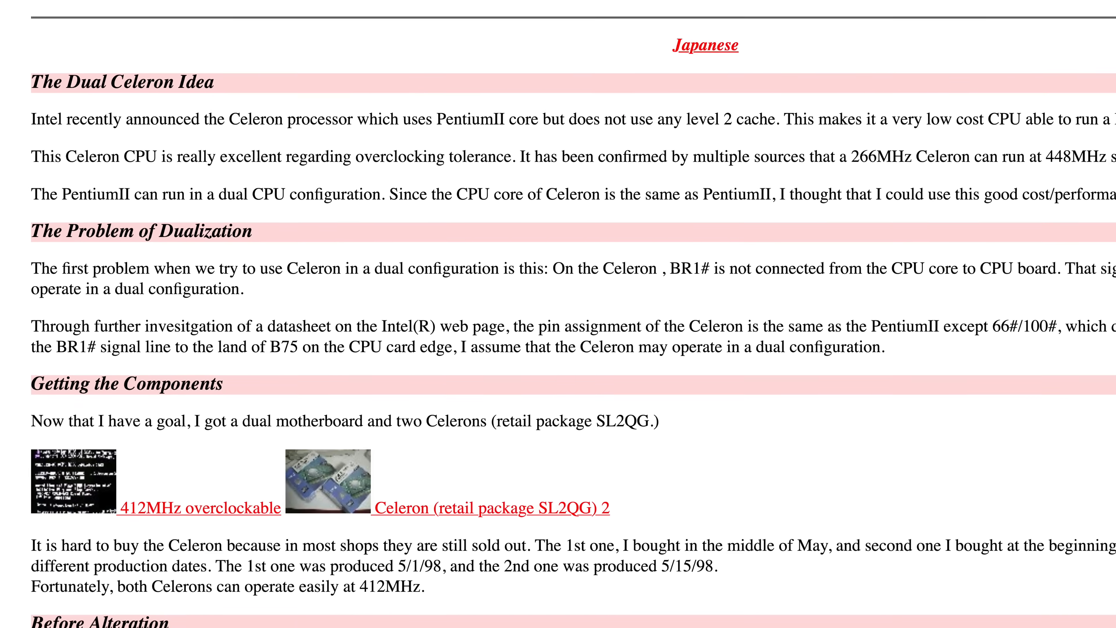
scroll("down", 3)
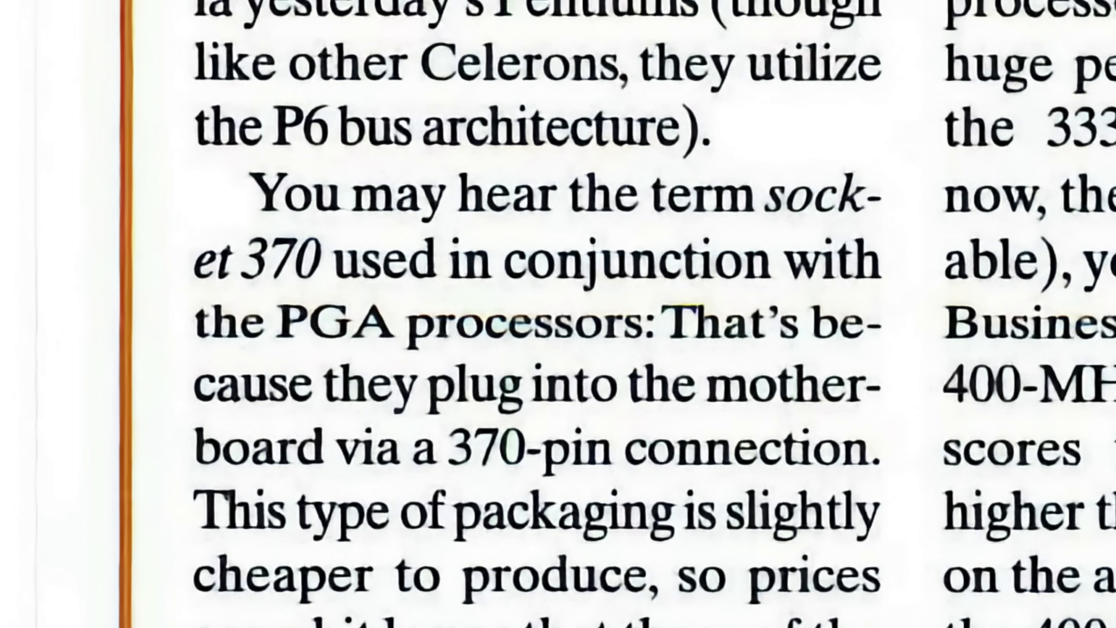
scroll("down", 3)
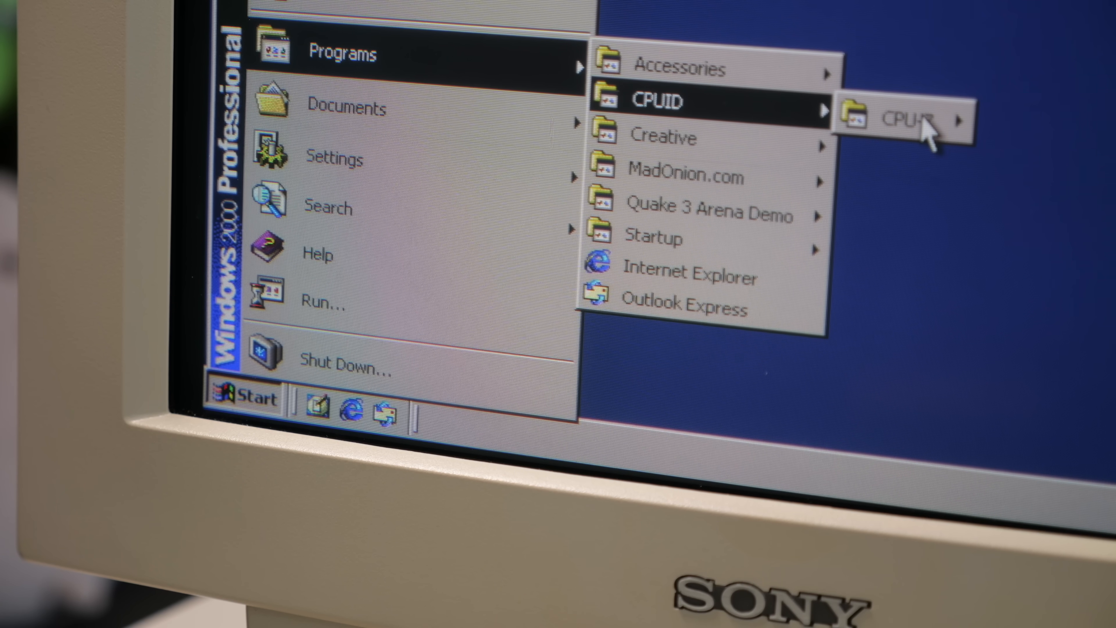
left_click(906, 118)
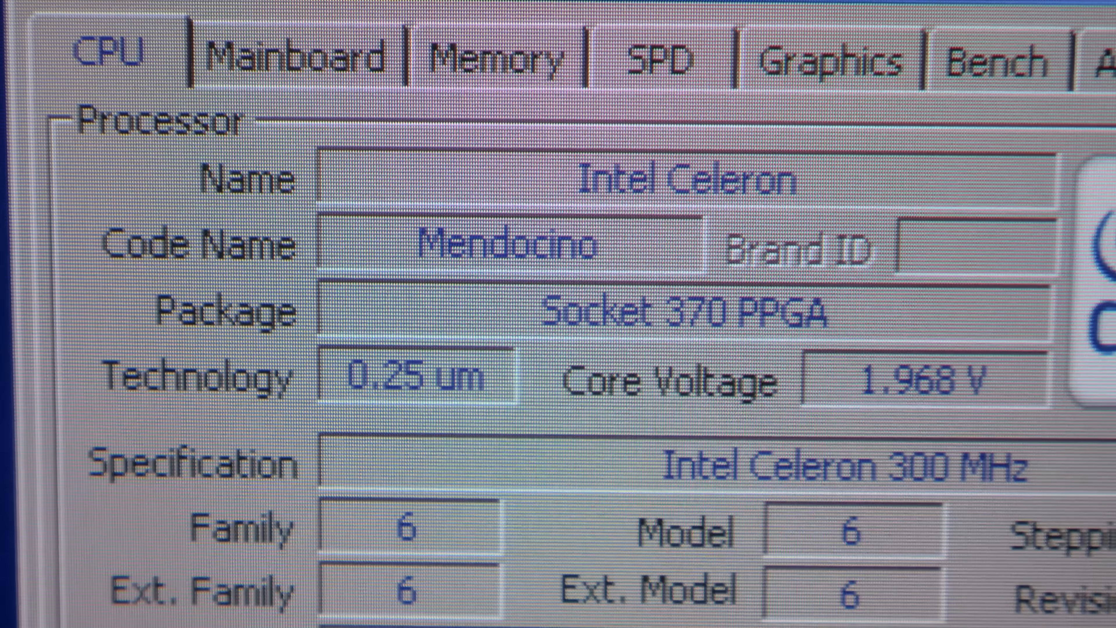